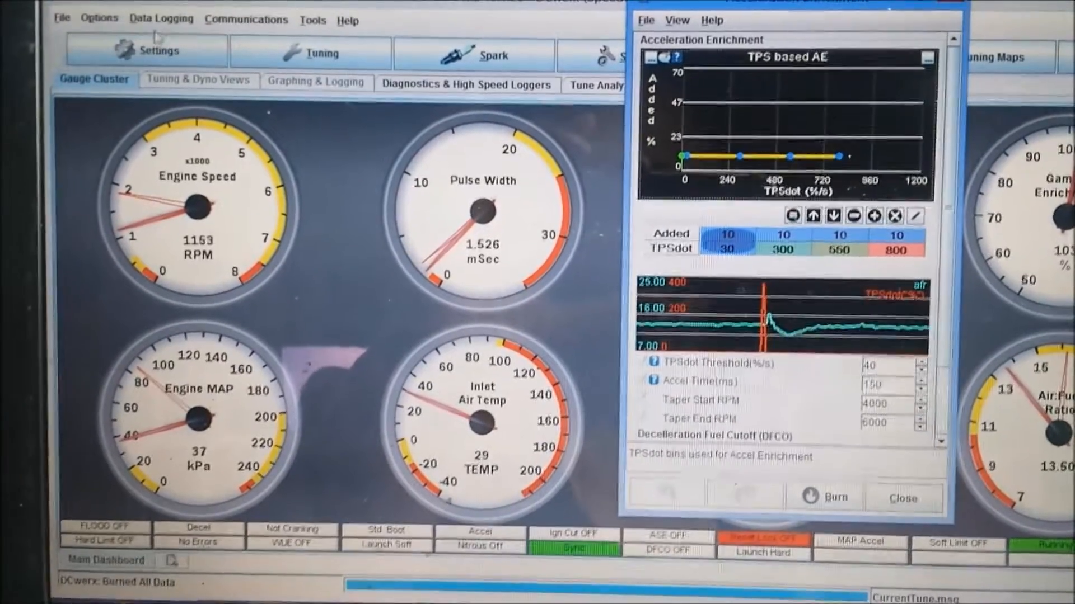
Start a data log capture with the TPS-based AE table flat at 10% added.
left_click(161, 19)
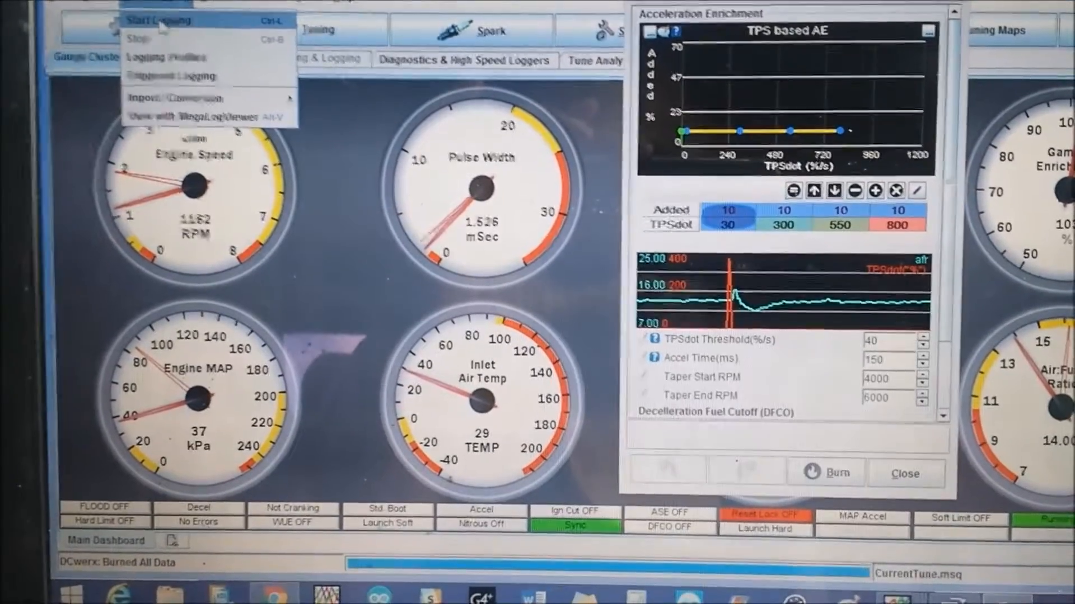
left_click(158, 21)
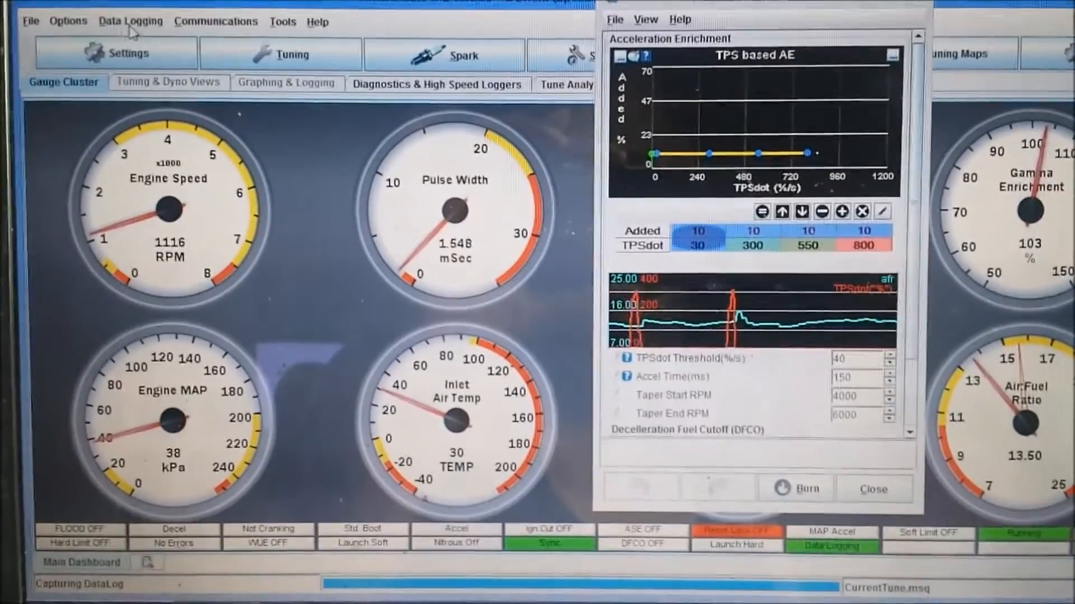
left_click(131, 21)
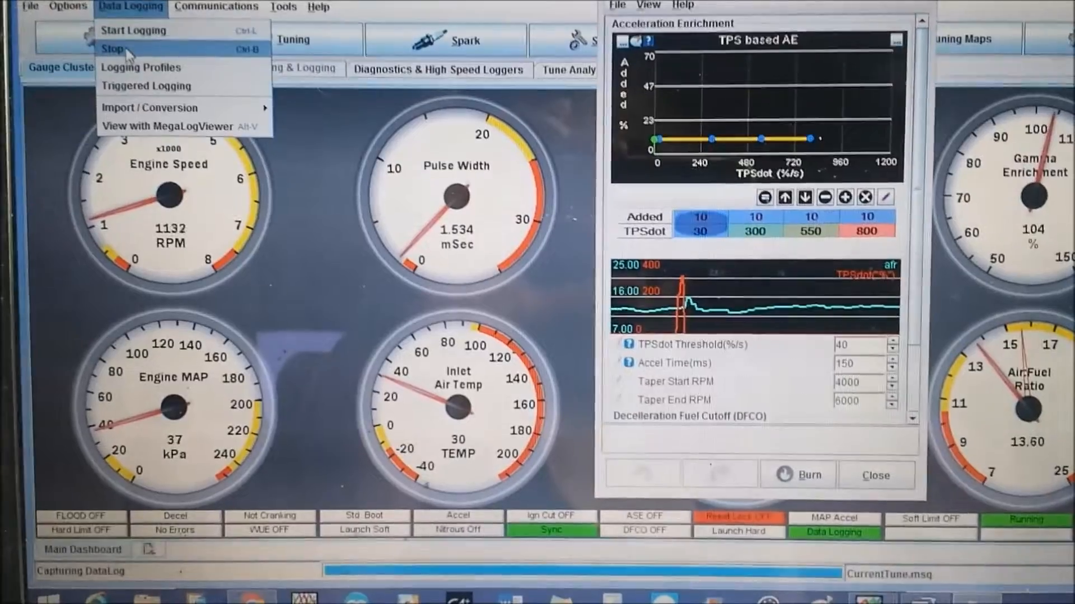
Stop the running data log and start a fresh capture for the new AE settings.
left_click(110, 48)
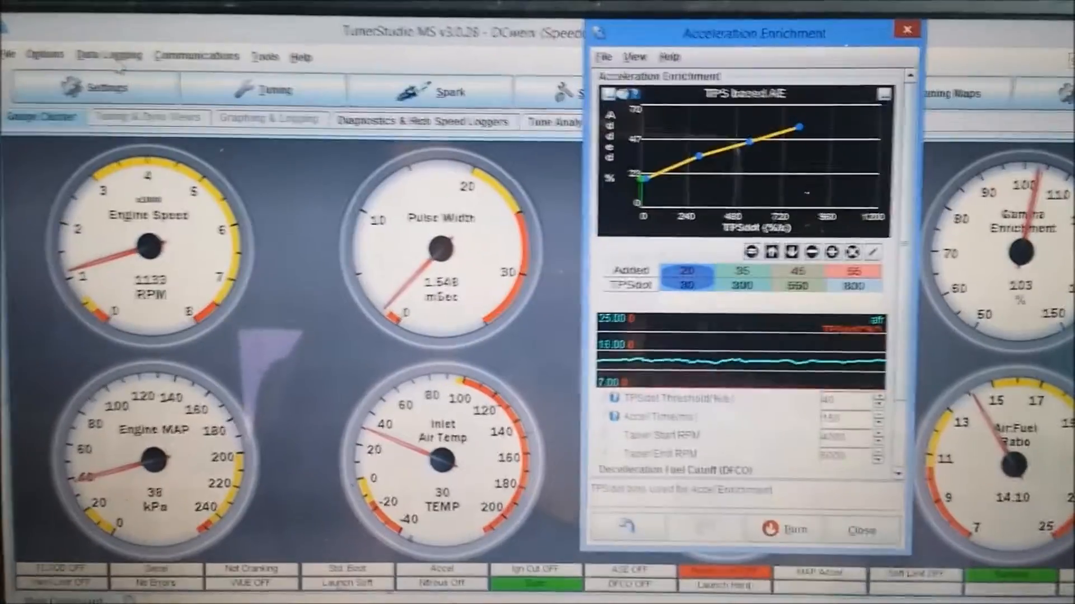
left_click(101, 56)
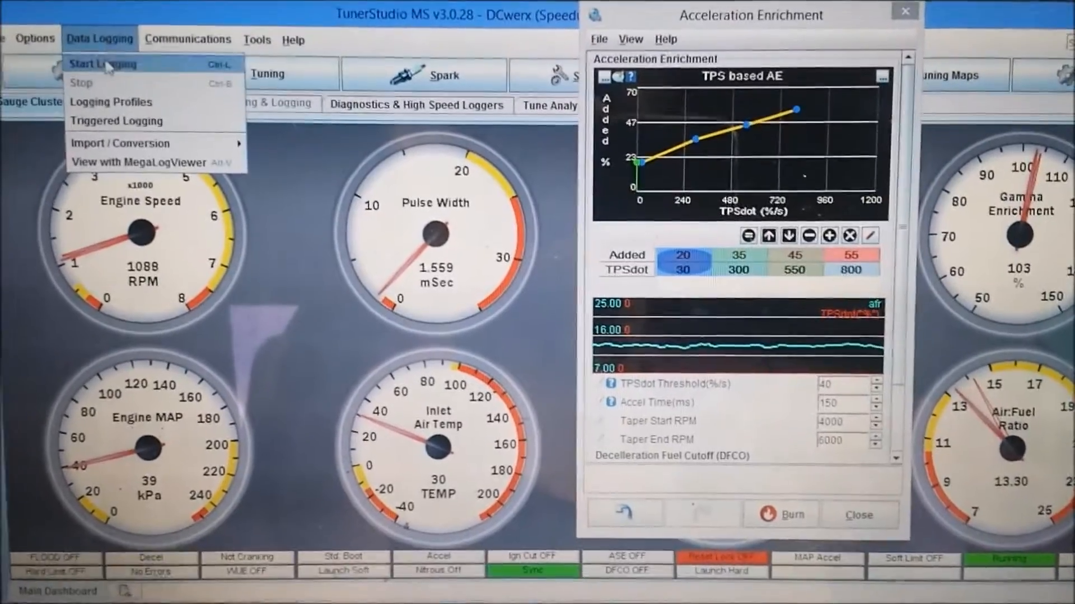
left_click(103, 64)
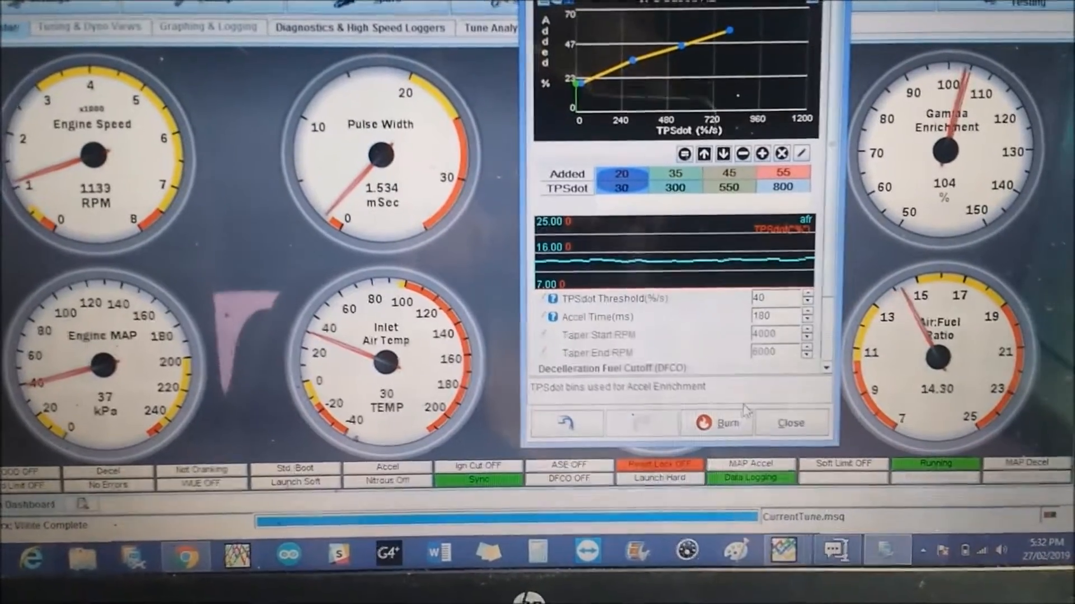
left_click(715, 423)
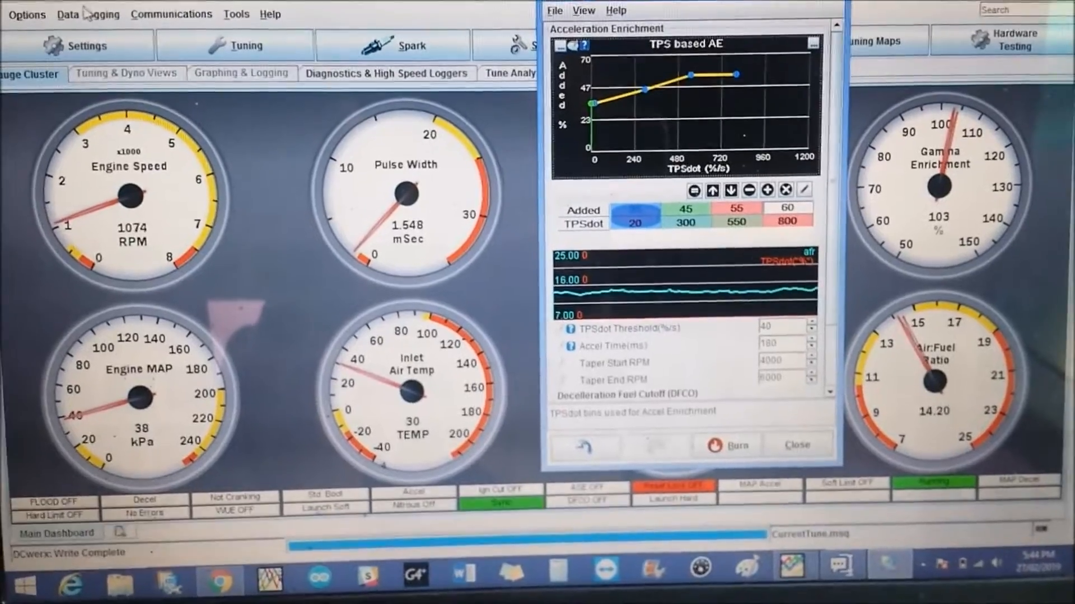
Start a new data log capture with the revised AE table (45/55/60 added).
left_click(81, 13)
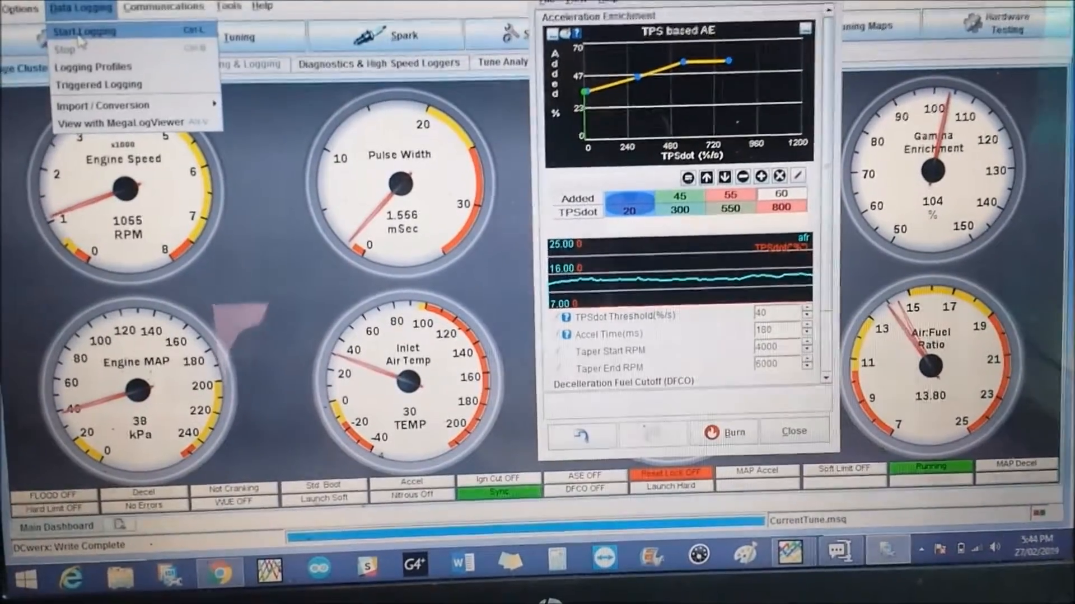
left_click(83, 30)
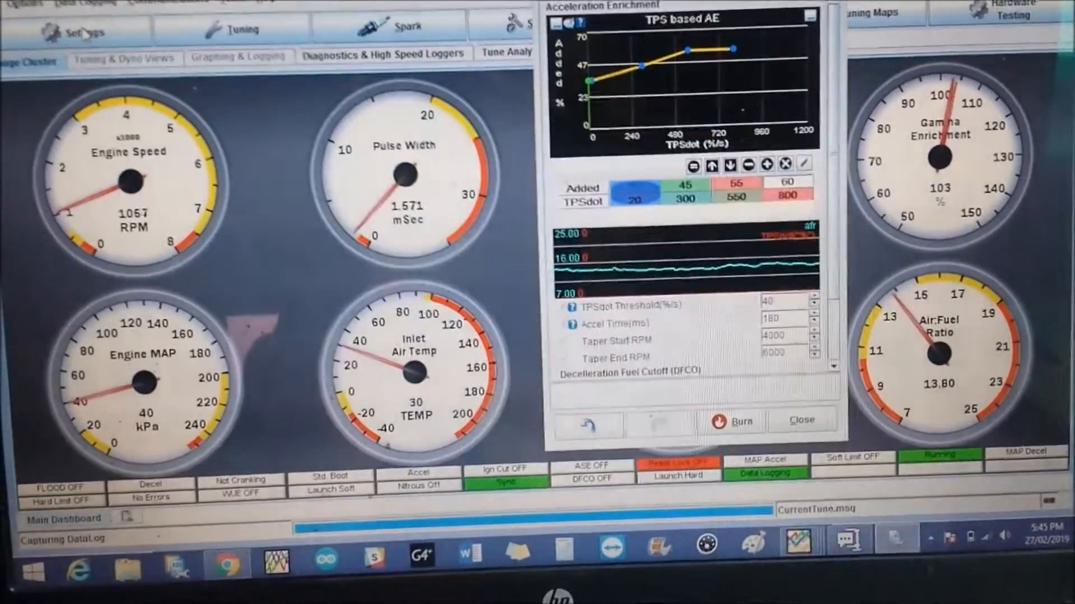